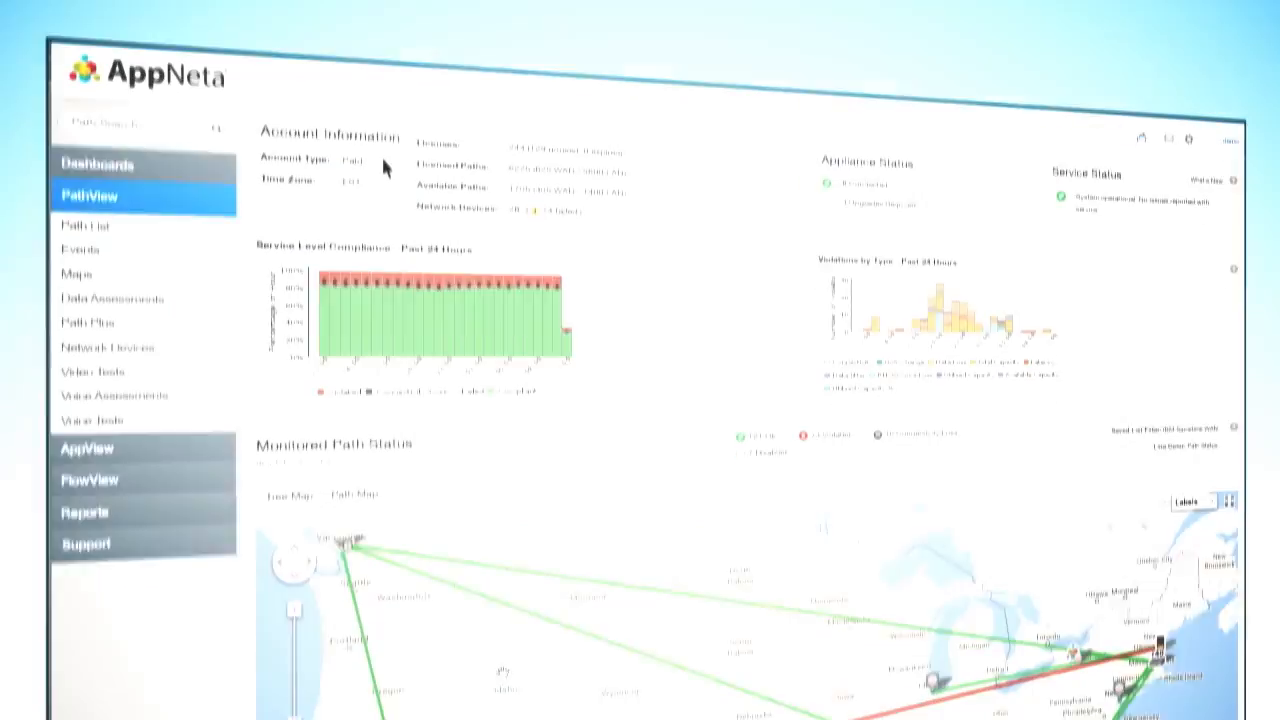
Scroll the PathView dashboard to reveal the violations chart and Monitored Path Status map.
scroll(down, 3)
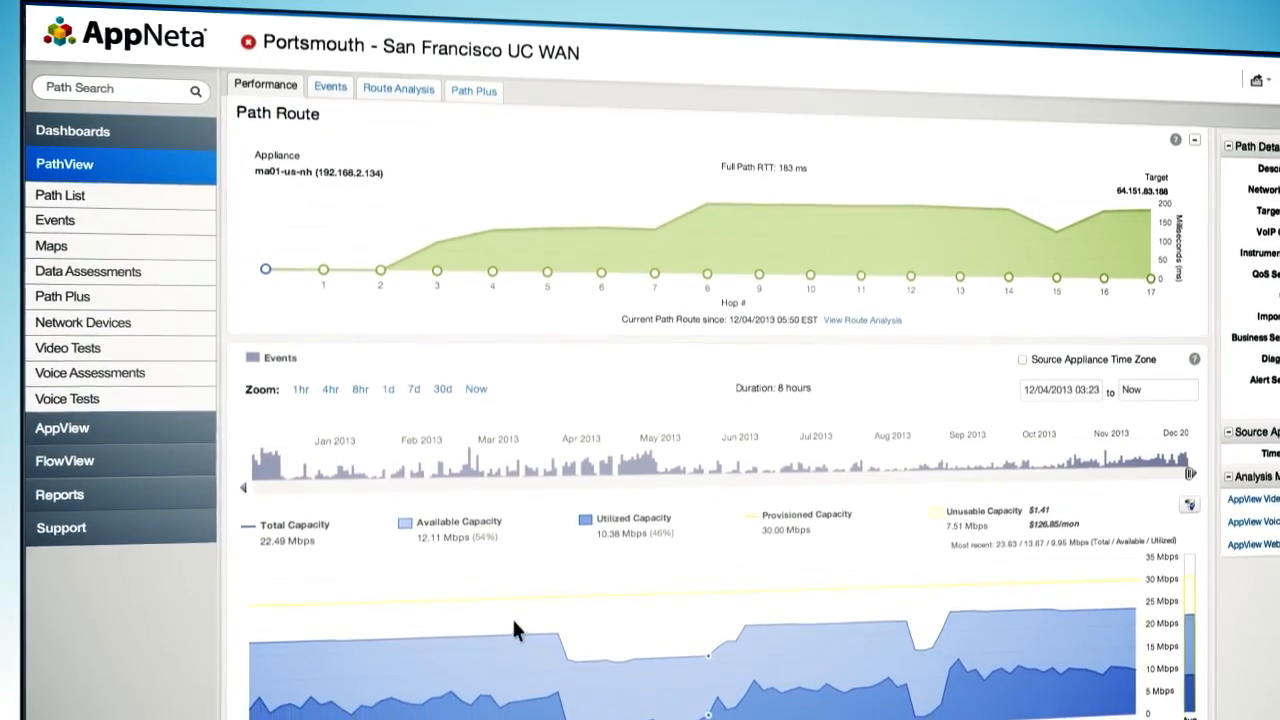
Scroll the Portsmouth - San Francisco UC WAN path page to the capacity, data loss and latency charts.
scroll(down, 3)
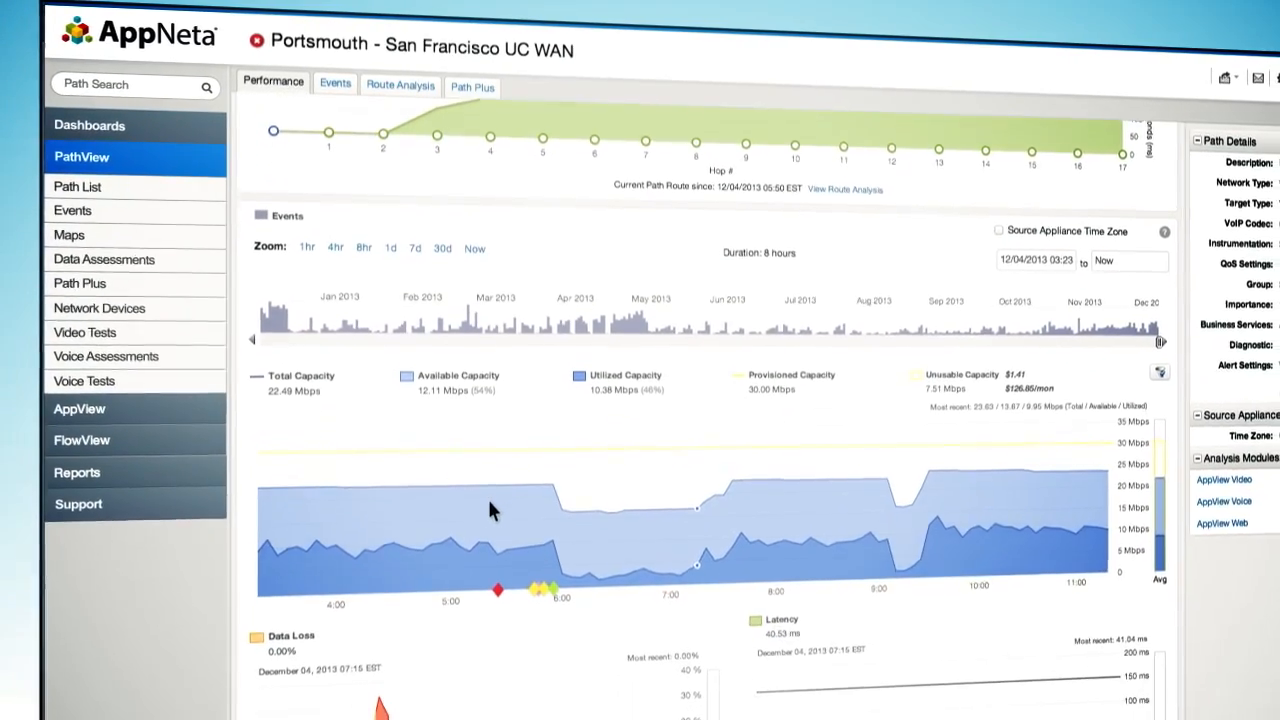
scroll(down, 3)
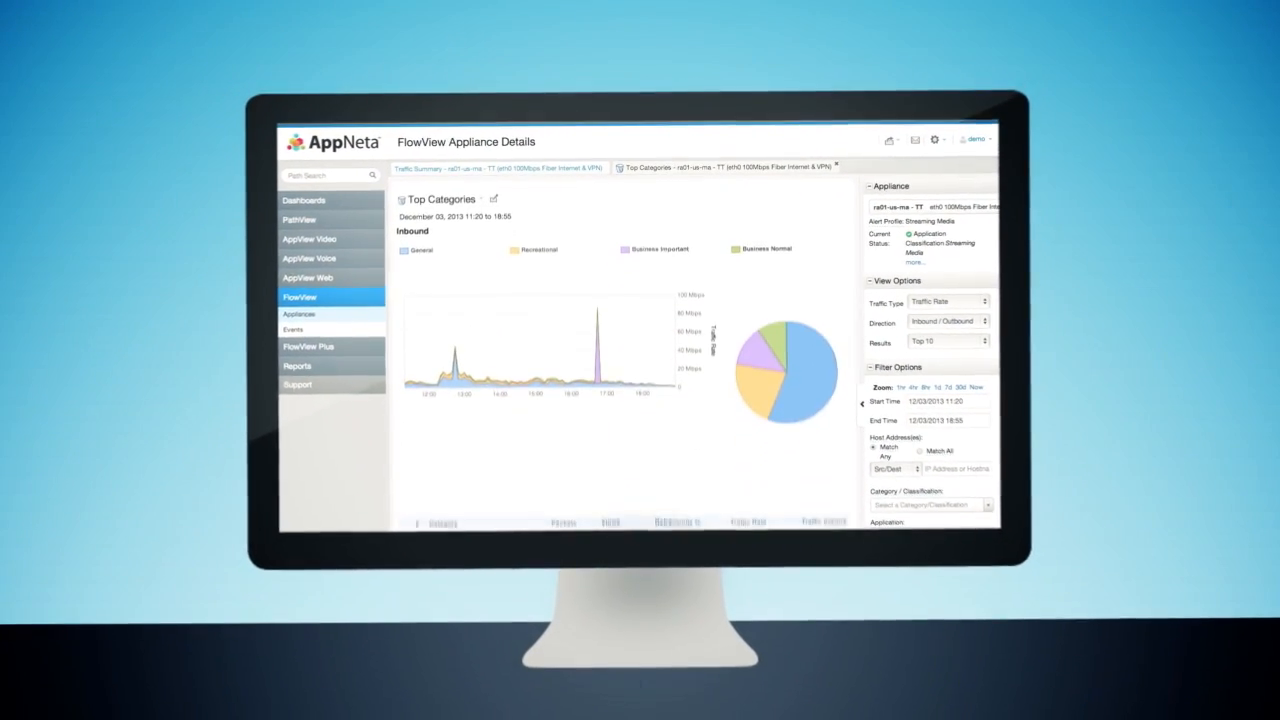
Scroll the ra01-us-ma Top Categories view past the inbound charts to the category table.
scroll(down, 3)
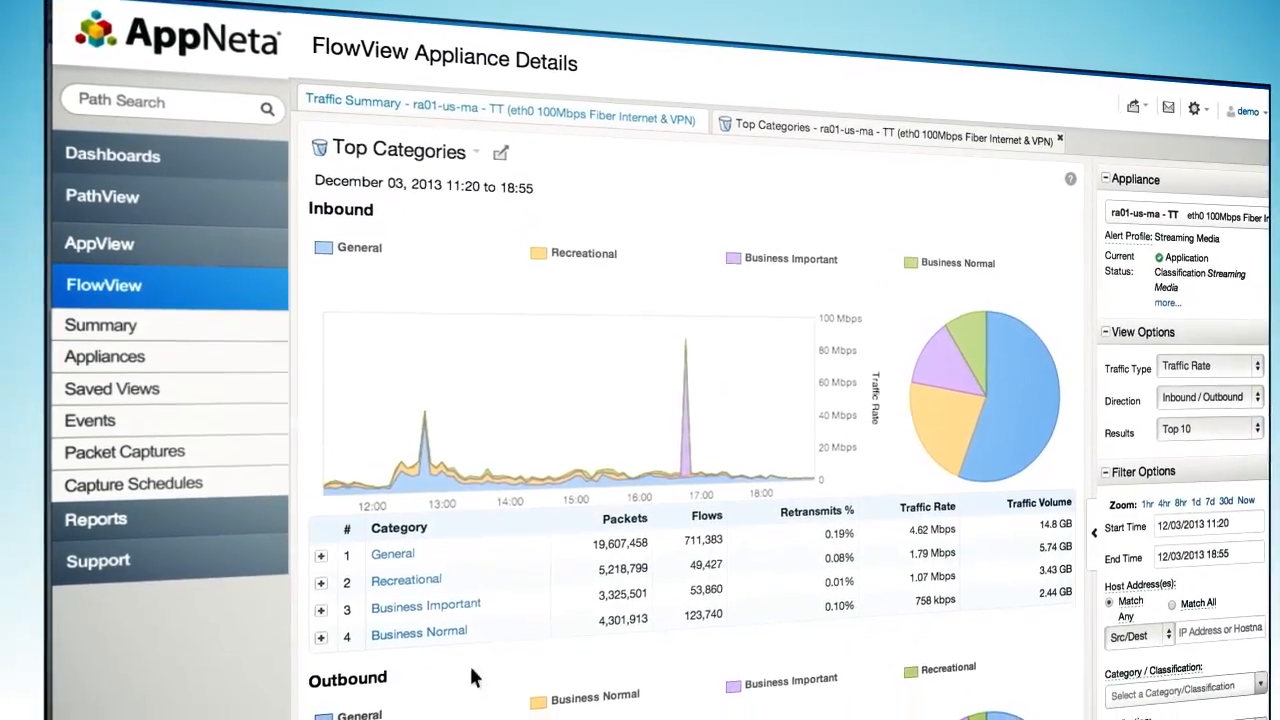
mouse_move(958, 412)
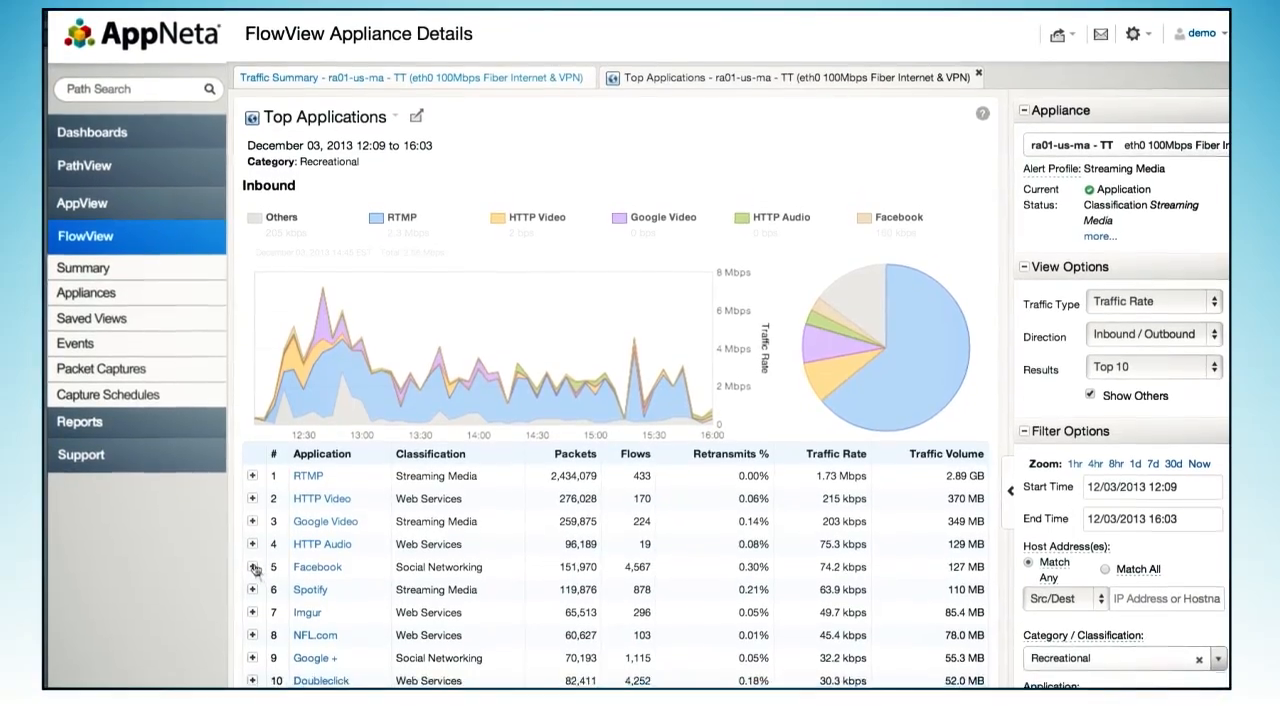
Select the Recreational category to list its top applications: RTMP, HTTP Video, Google Video.
click(251, 567)
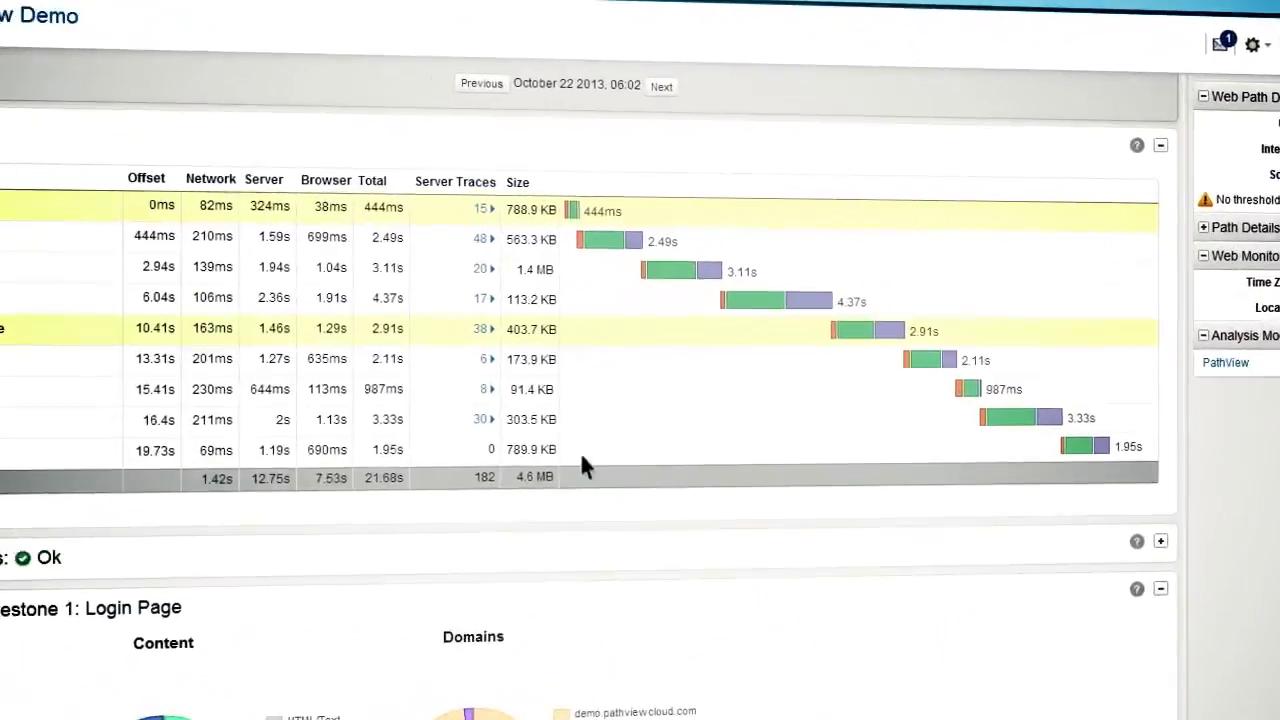
mouse_move(787, 357)
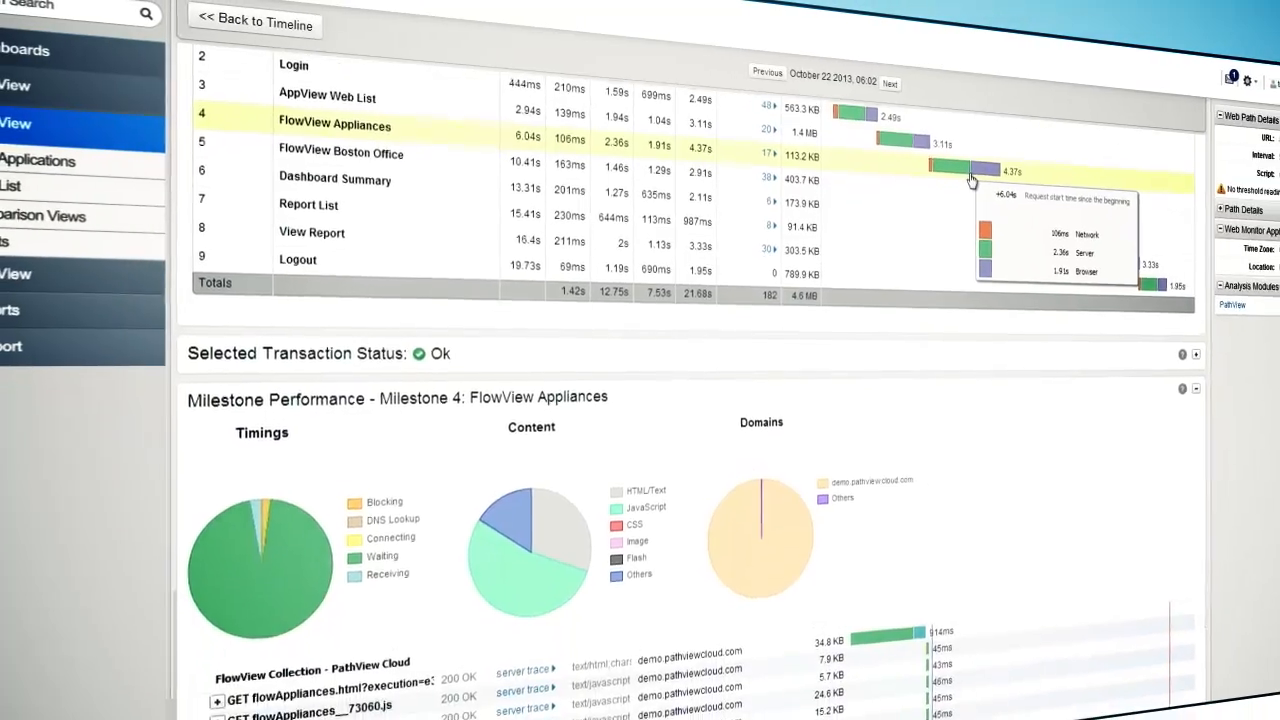
Scroll to the FlowView Appliances milestone's timing, content and domain breakdown charts.
scroll(down, 3)
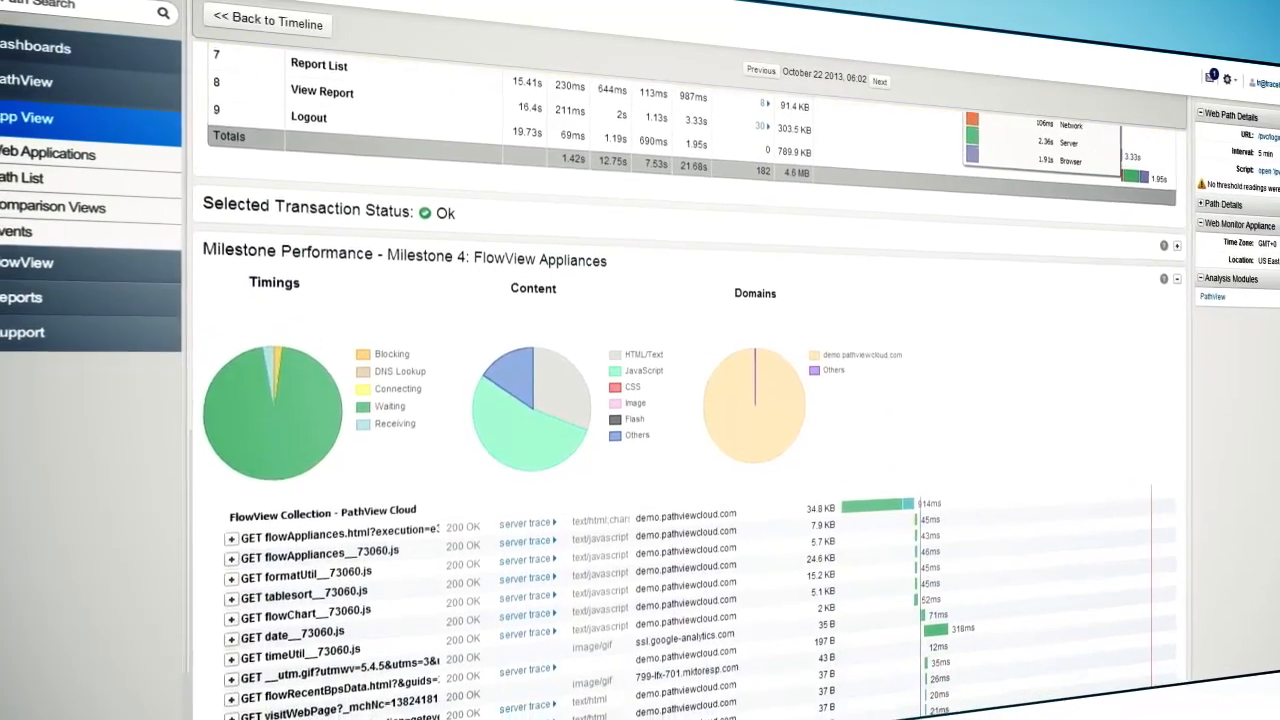
scroll(down, 3)
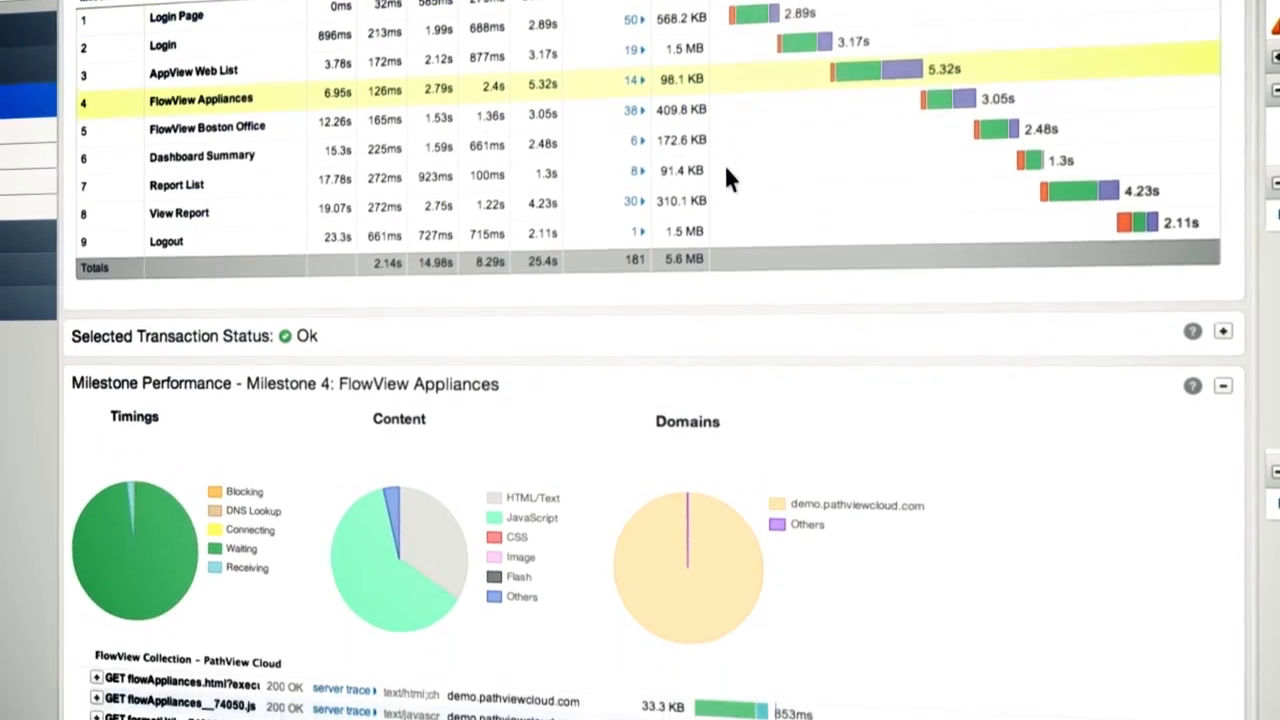
Scroll the next transaction's Milestone 4 down to the FlowView Collection request list.
scroll(down, 3)
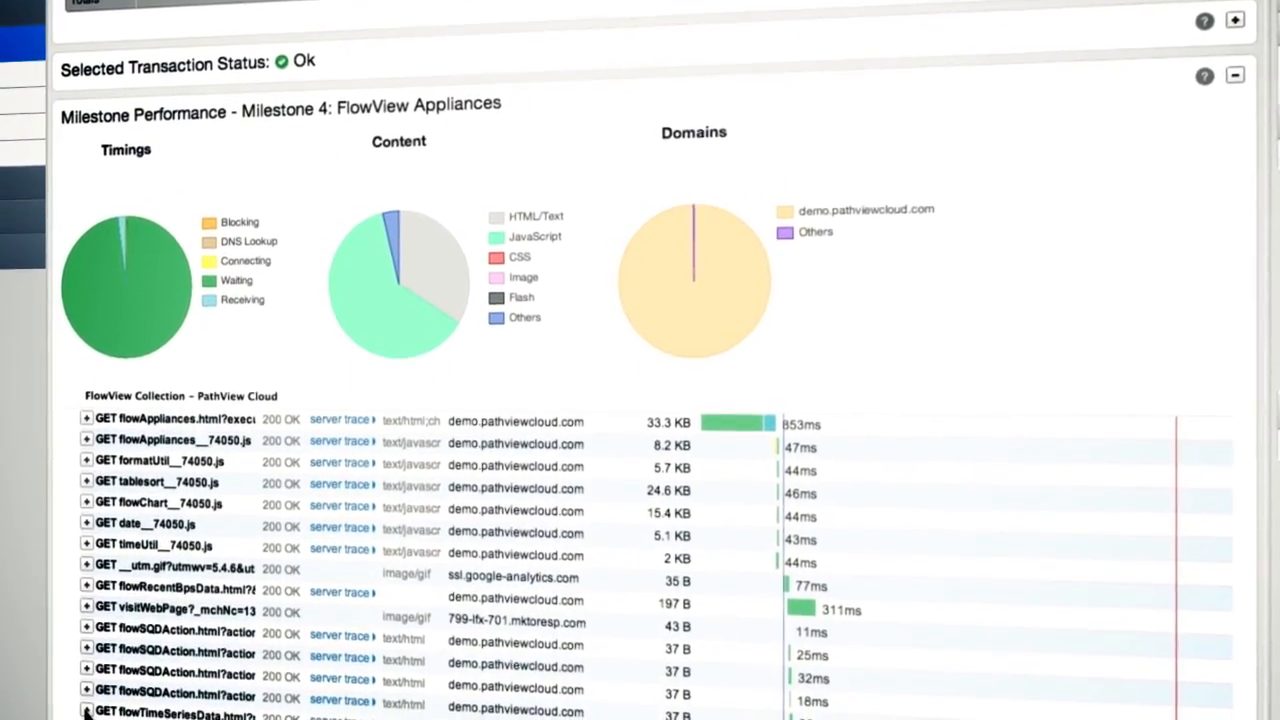